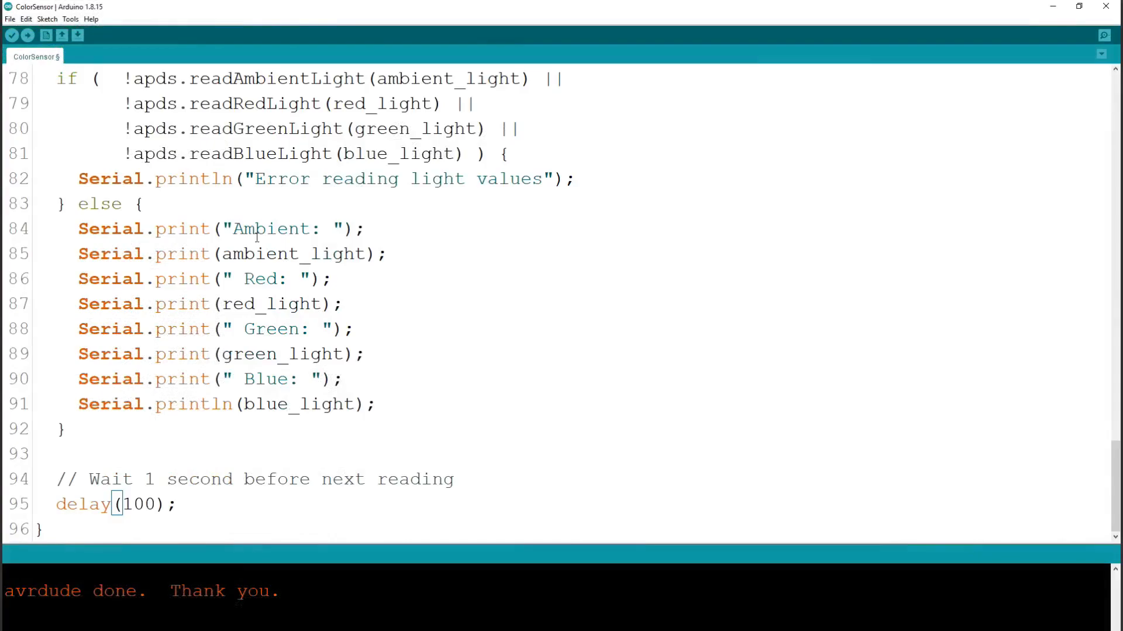
{"action": "mouse_move", "coordinate": [62, 36]}
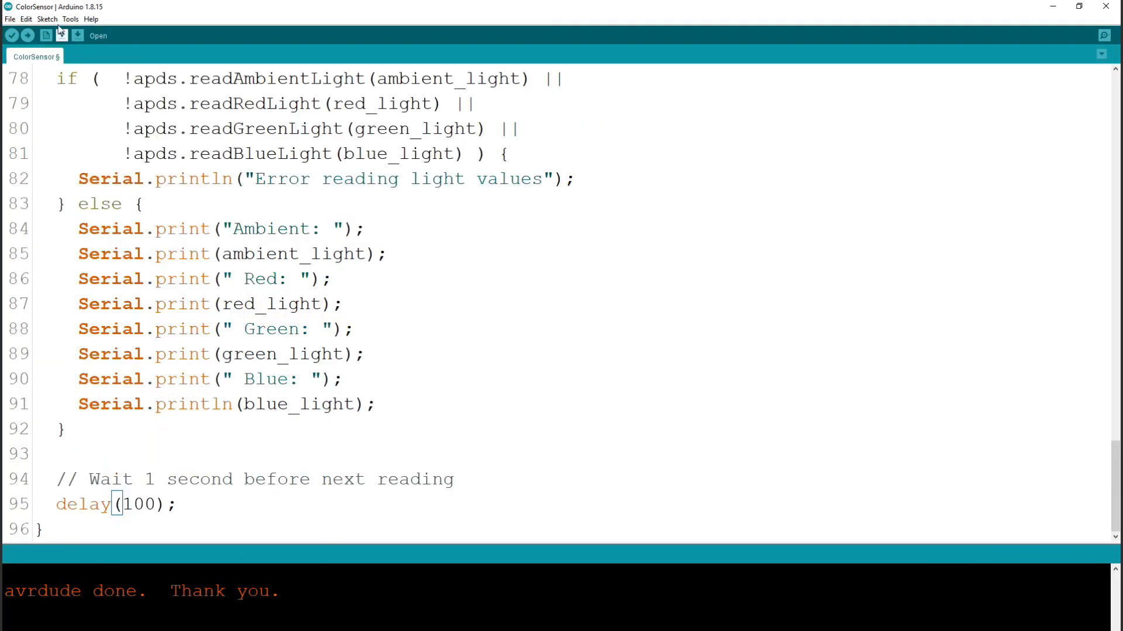
Step: Load the ColorSensorAviationRefined sketch, upload it, and show the Serial Monitor readings
{"action": "left_click", "coordinate": [10, 19]}
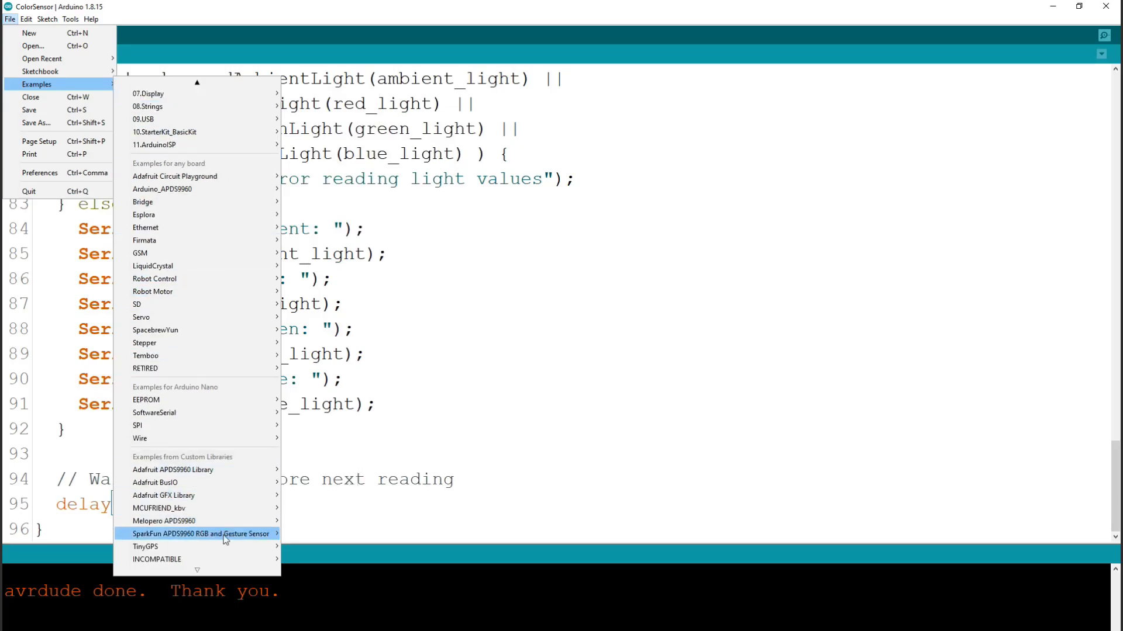
{"action": "mouse_move", "coordinate": [202, 534]}
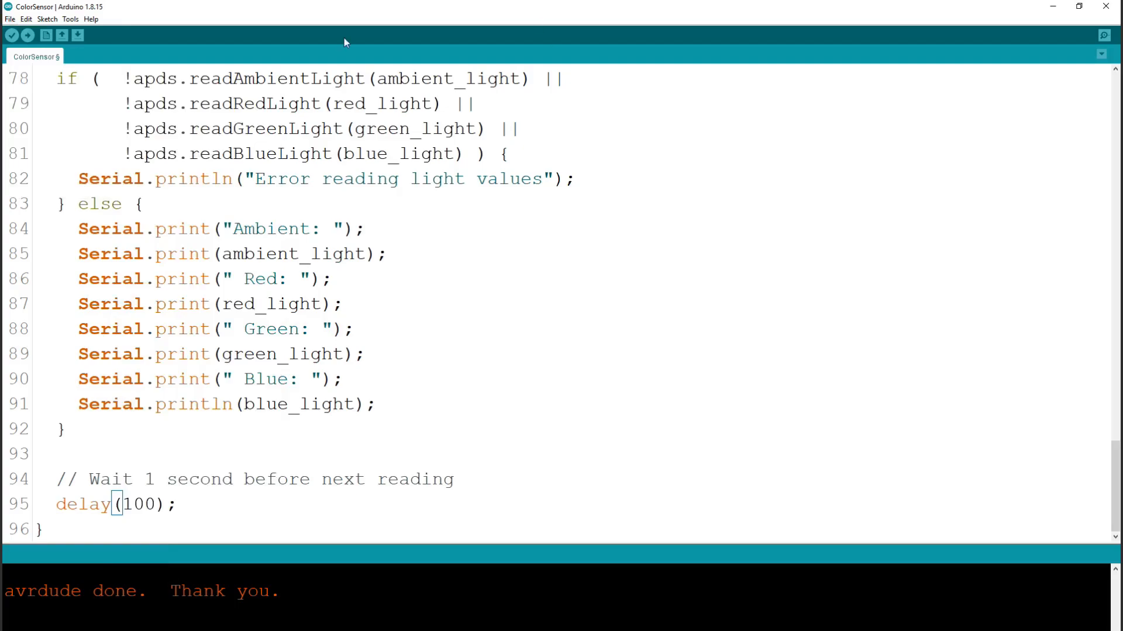
{"action": "left_click", "coordinate": [27, 35]}
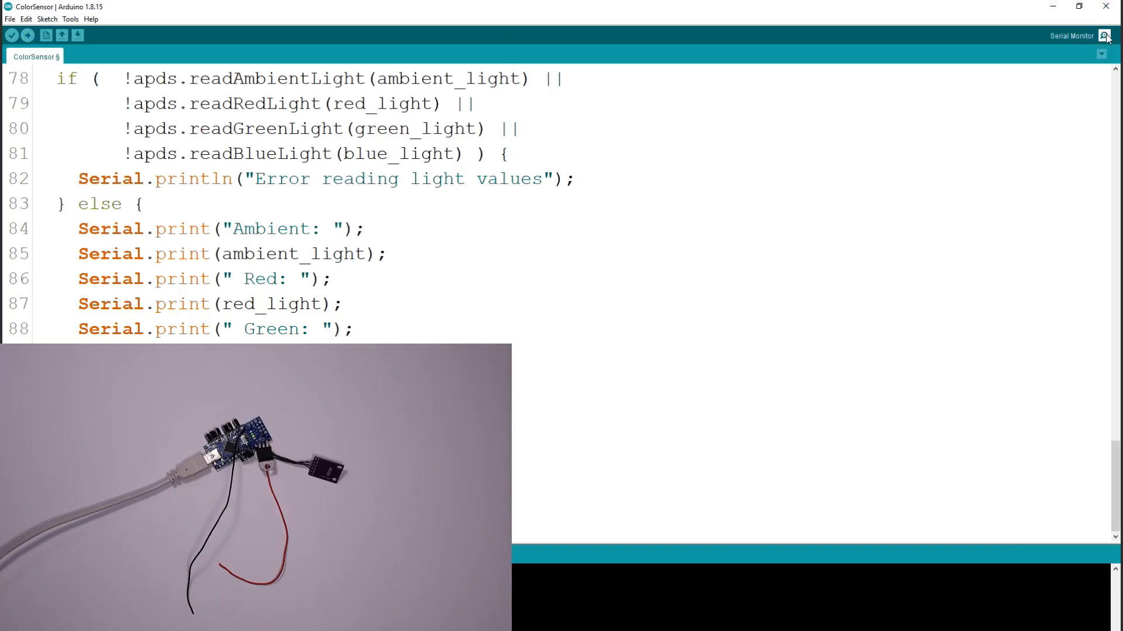
{"action": "left_click", "coordinate": [1105, 35]}
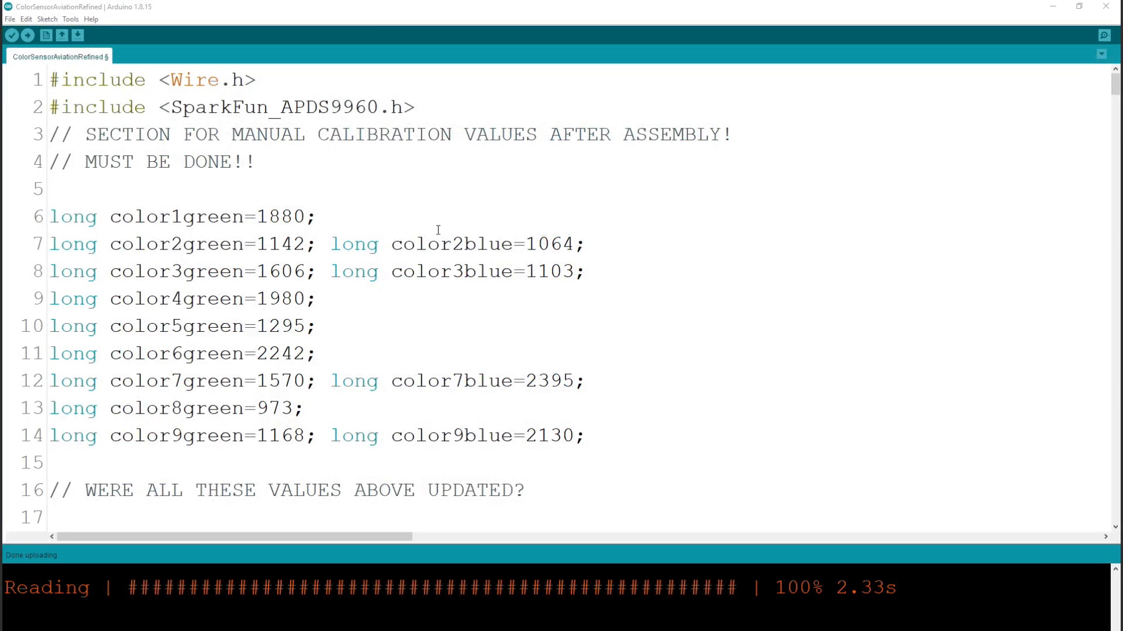
{"action": "scroll", "scroll_direction": "down", "scroll_amount": 3}
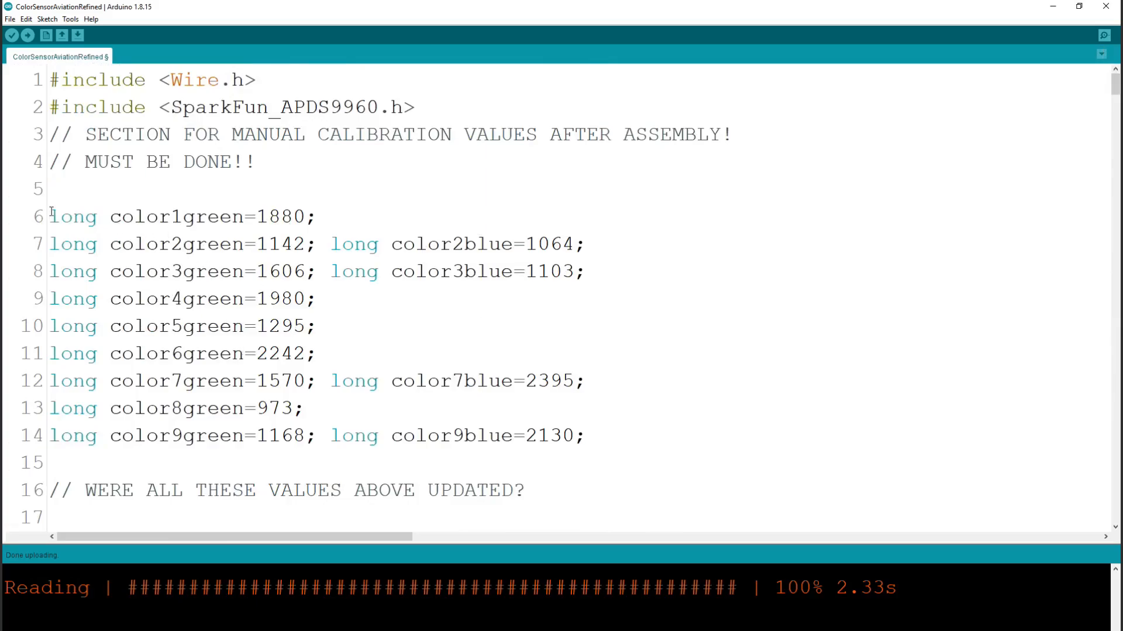
{"action": "left_click_drag", "start_coordinate": [51, 216], "coordinate": [585, 435]}
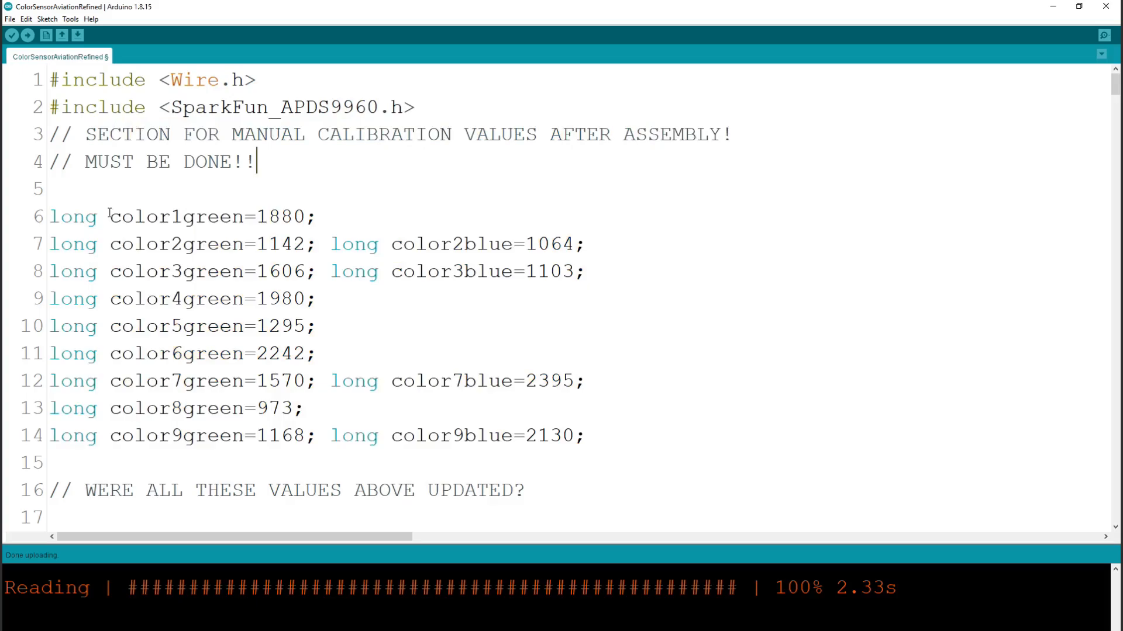
{"action": "double_click", "coordinate": [147, 216]}
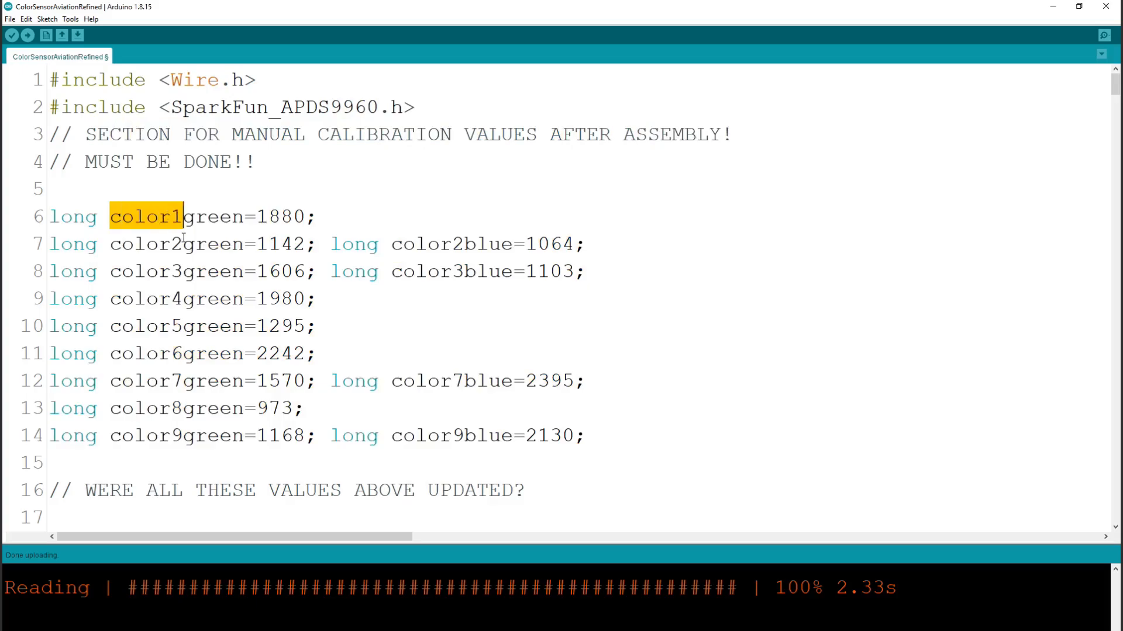
{"action": "double_click", "coordinate": [145, 244]}
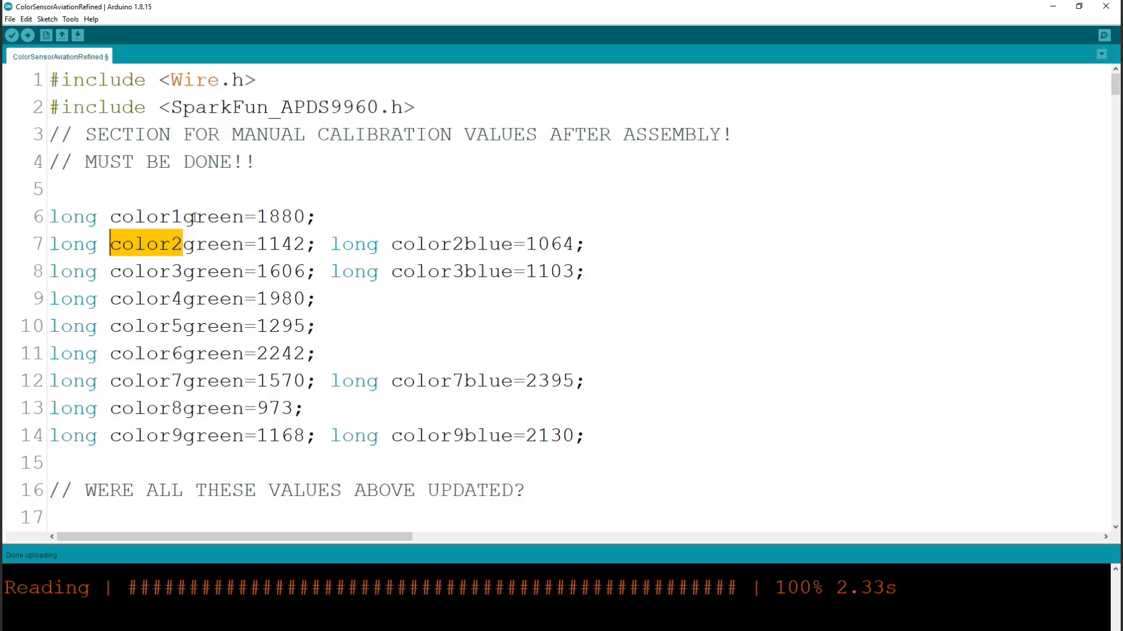
{"action": "double_click", "coordinate": [213, 217]}
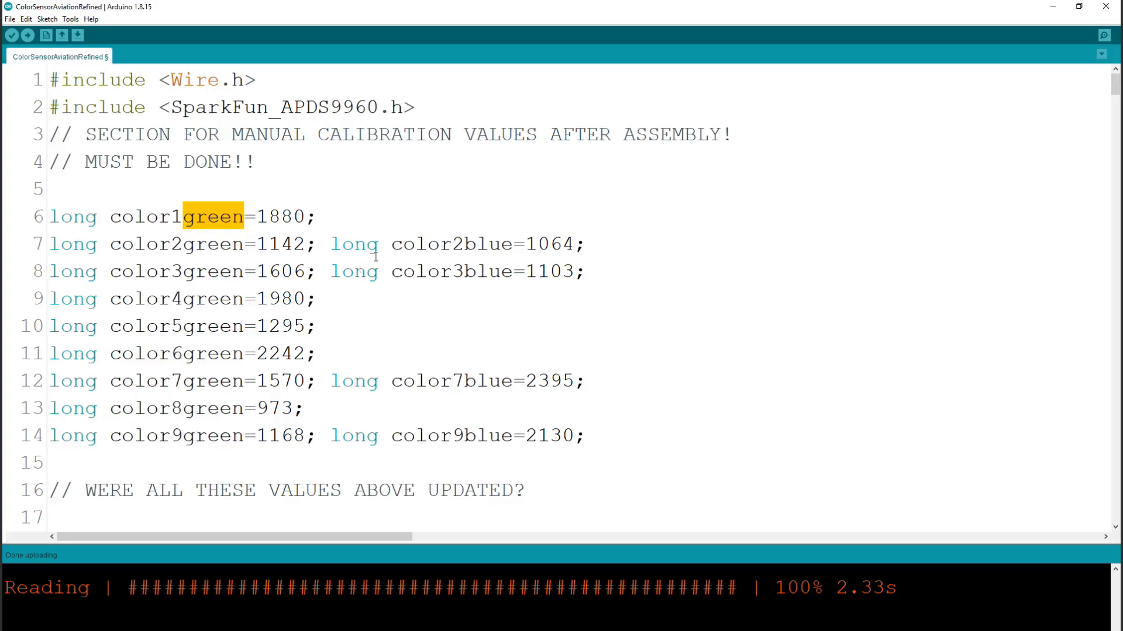
{"action": "double_click", "coordinate": [488, 245]}
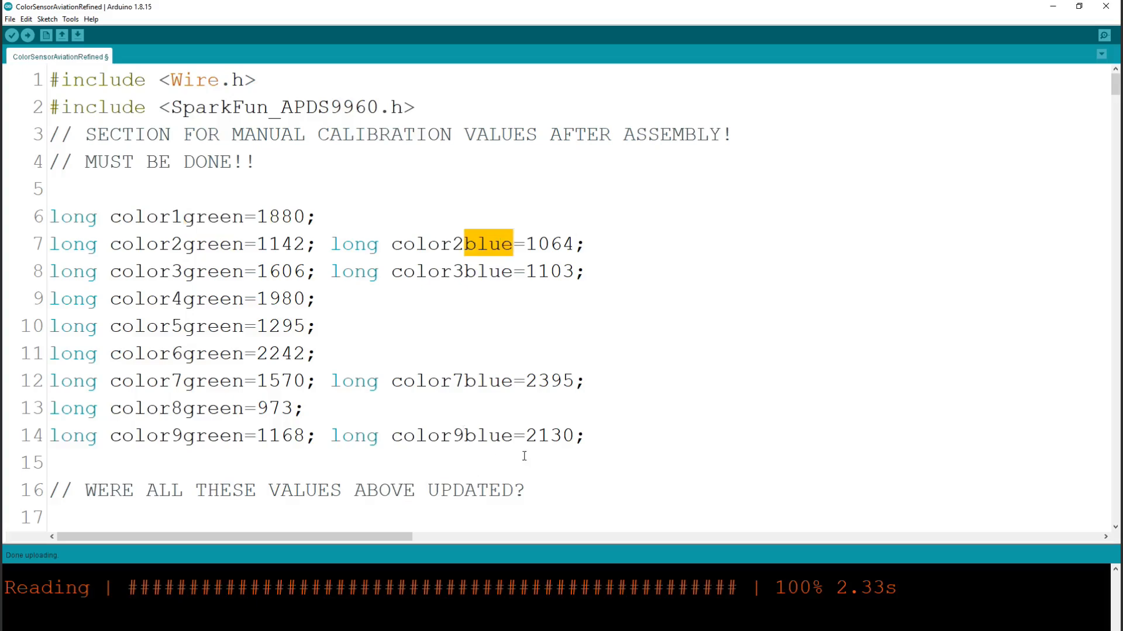
{"action": "left_click_drag", "start_coordinate": [51, 217], "coordinate": [584, 436]}
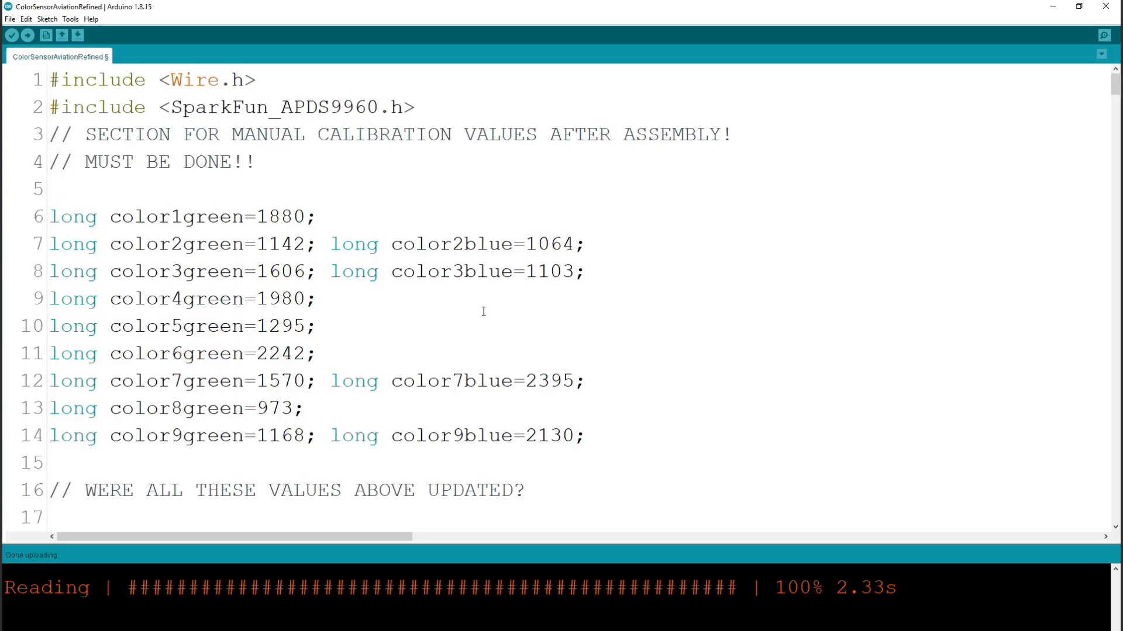
{"action": "mouse_move", "coordinate": [353, 363]}
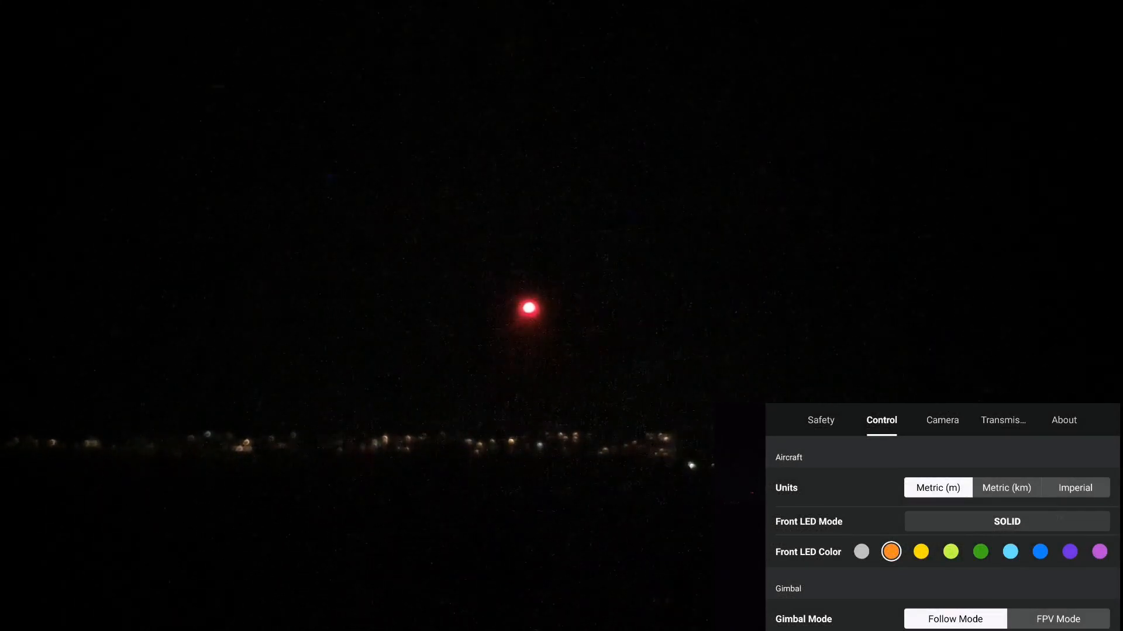
Step: Cycle the front LED through yellow-green, green, another colour, pink, and back to green
{"action": "left_click", "coordinate": [951, 552]}
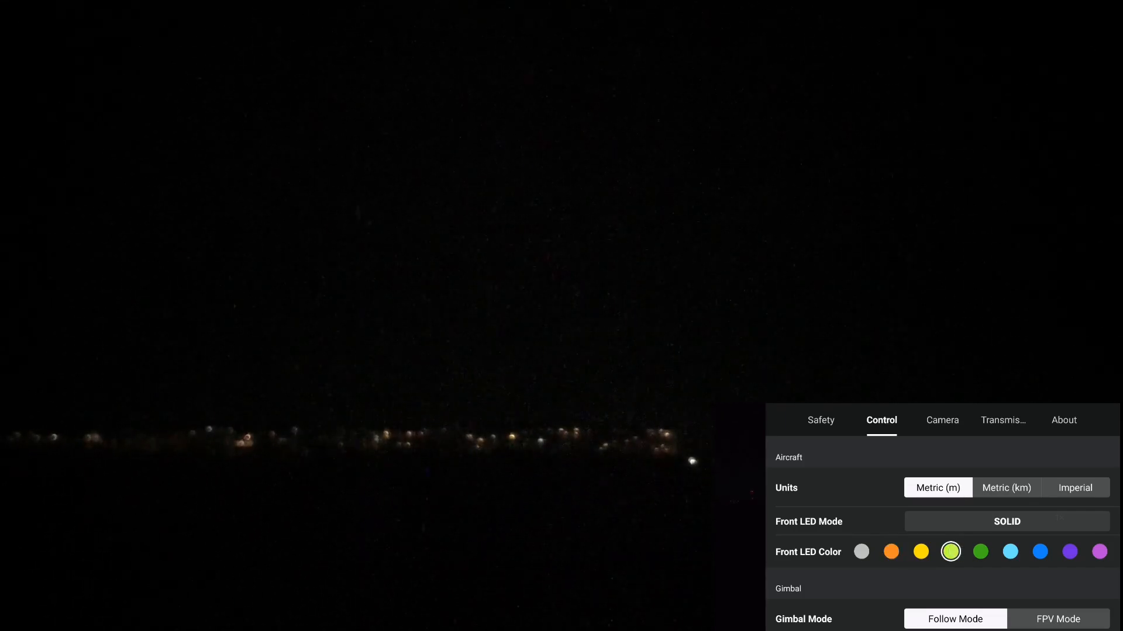
{"action": "left_click", "coordinate": [979, 552]}
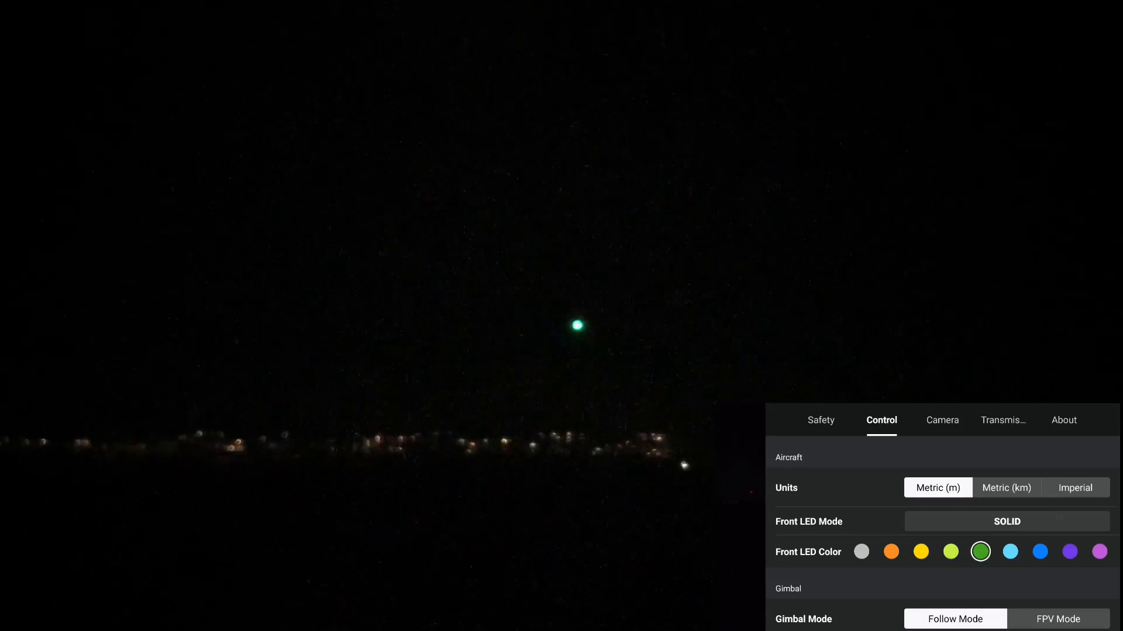
{"action": "left_click", "coordinate": [1069, 552]}
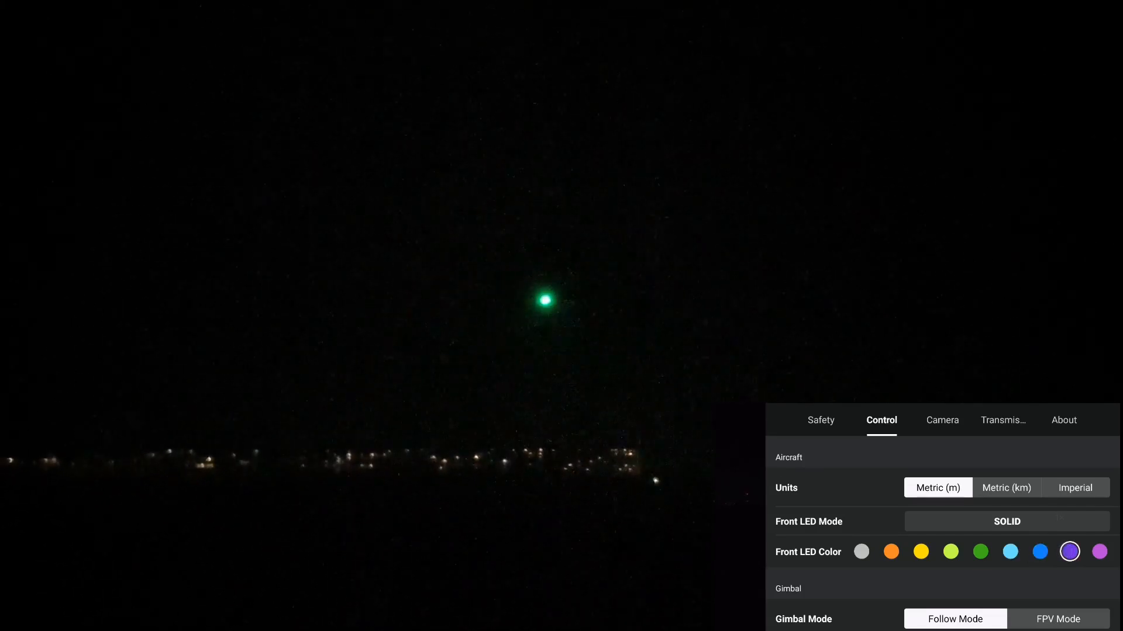
{"action": "left_click", "coordinate": [1099, 550]}
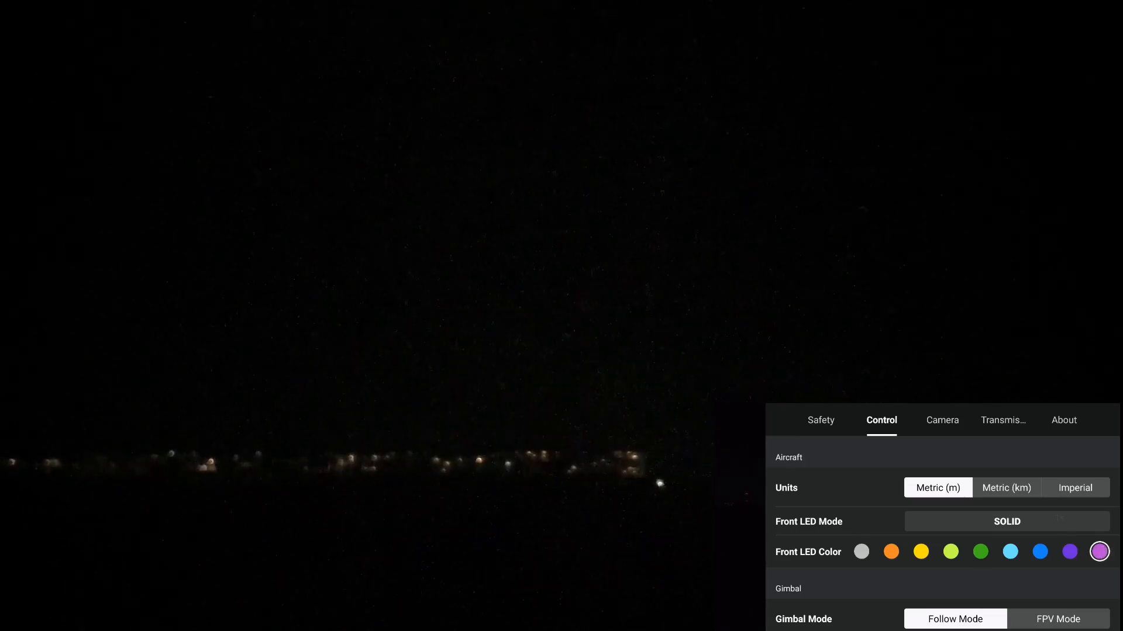
{"action": "left_click", "coordinate": [980, 551]}
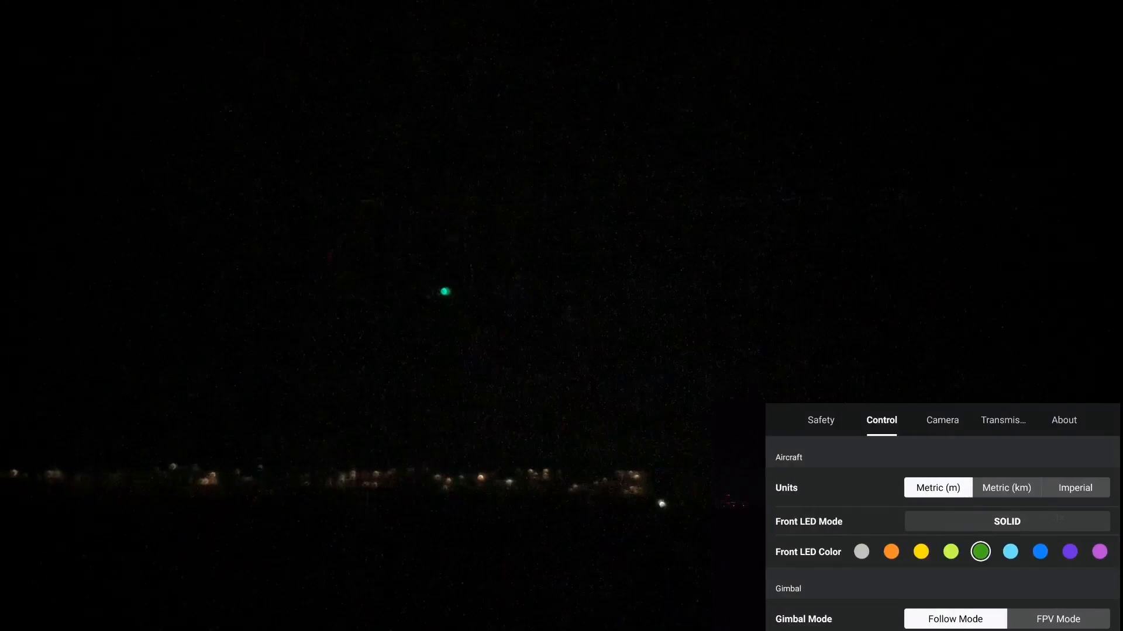
Step: Set the front LED to pink, then blue, then white
{"action": "left_click", "coordinate": [1100, 551]}
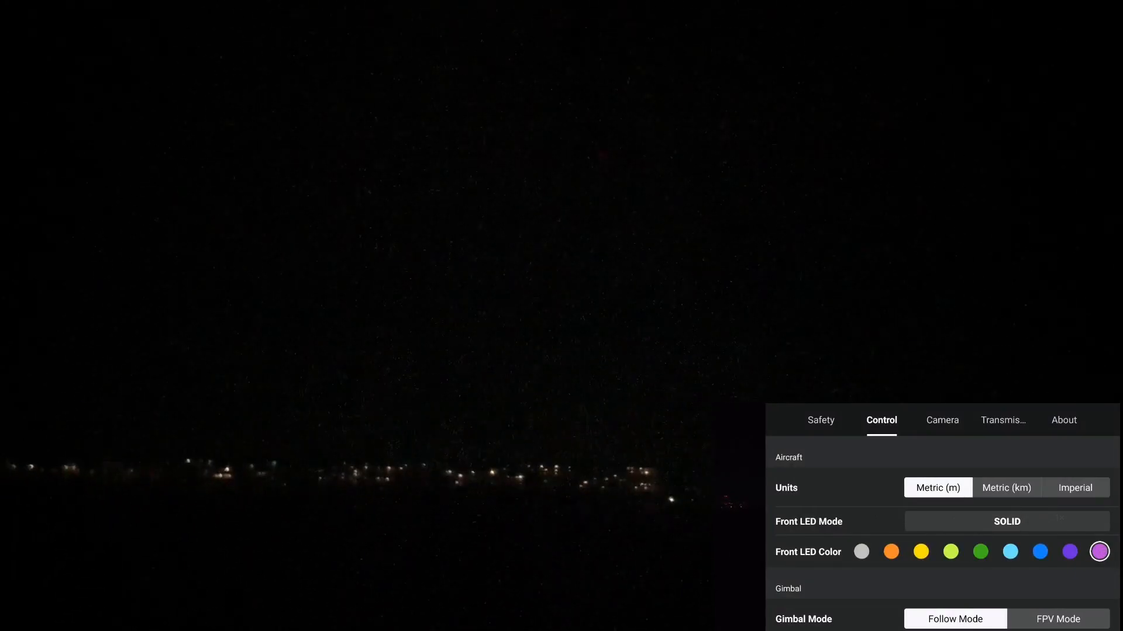
{"action": "left_click", "coordinate": [1040, 551]}
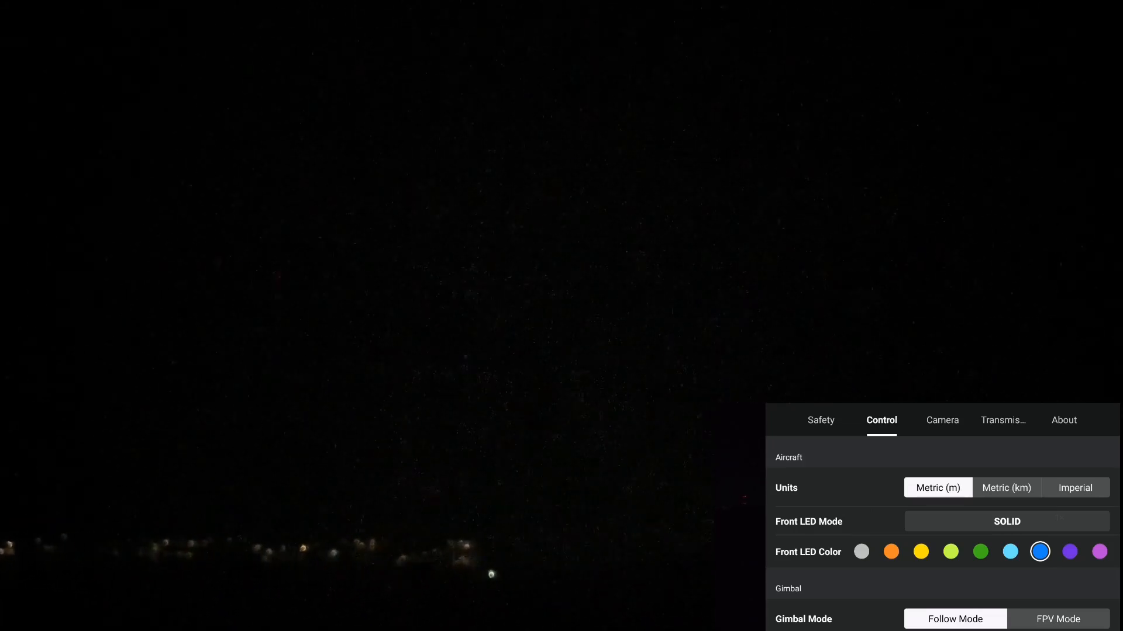
{"action": "left_click", "coordinate": [861, 551]}
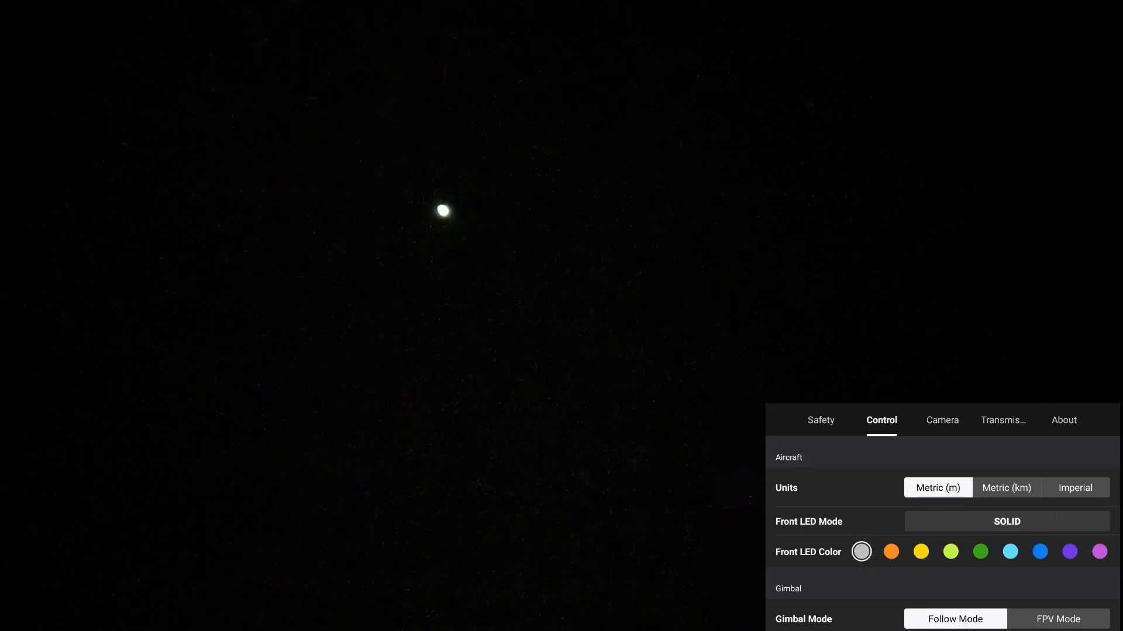